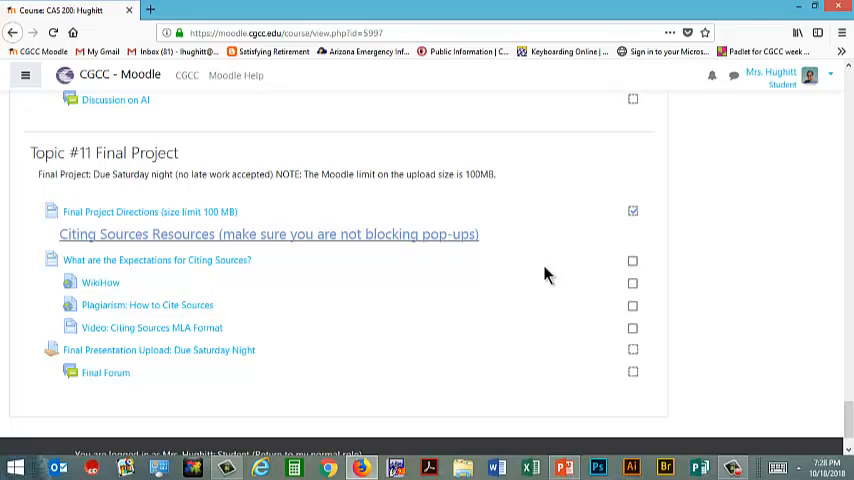
{"action": "mouse_move", "coordinate": [492, 188]}
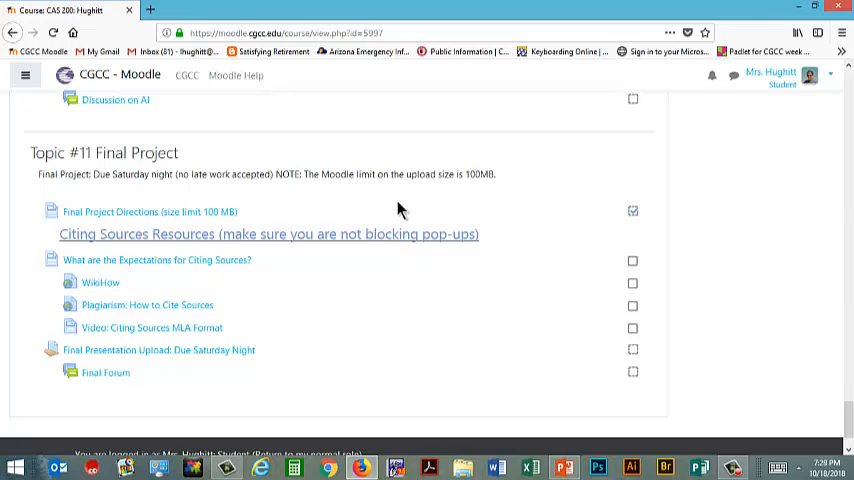
{"action": "mouse_move", "coordinate": [168, 232]}
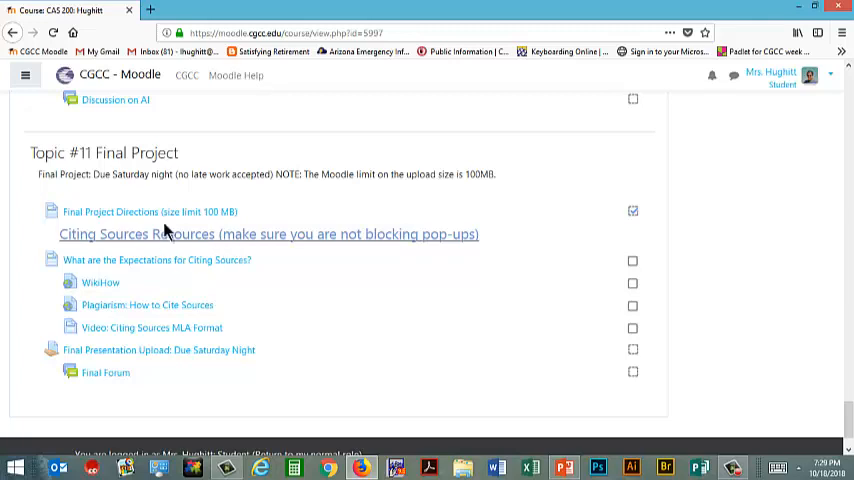
Open the 'Final Project Directions (size limit 100 MB)' link under Topic #11
{"action": "left_click", "coordinate": [149, 211]}
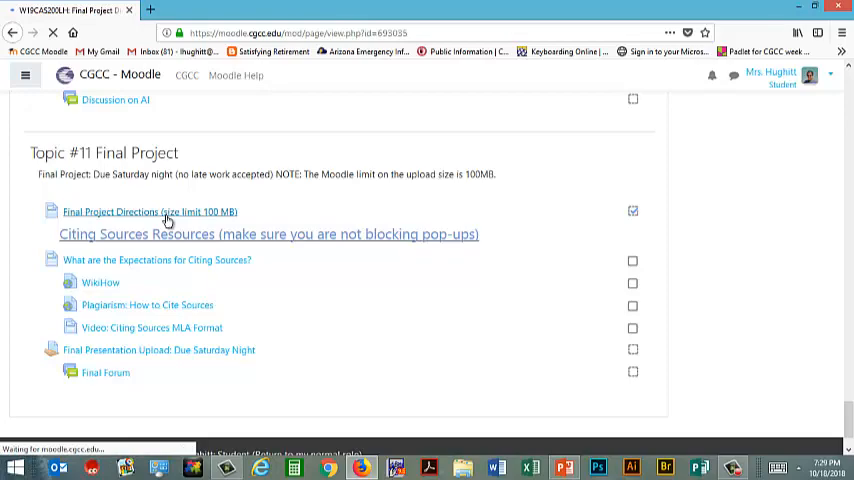
Load the Final Project Directions page and read the final project description
{"action": "left_click", "coordinate": [149, 211]}
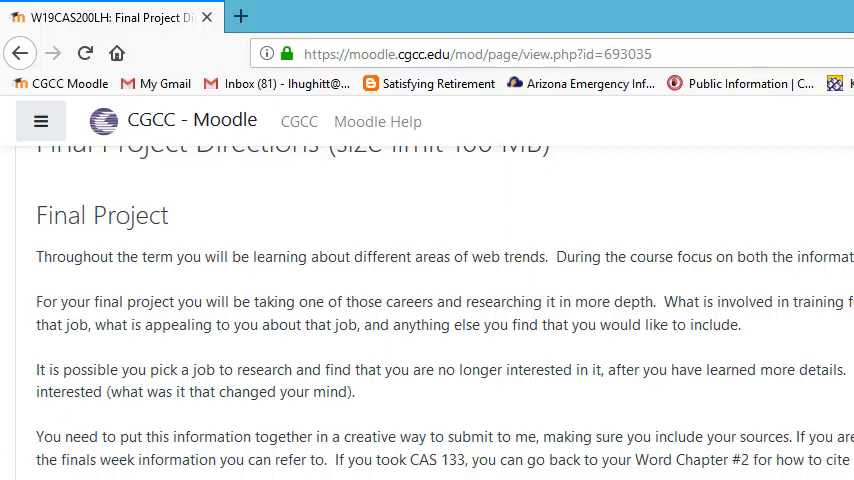
Go back to the CAS 200 course page at Topic #11 Final Project
{"action": "left_click", "coordinate": [20, 53]}
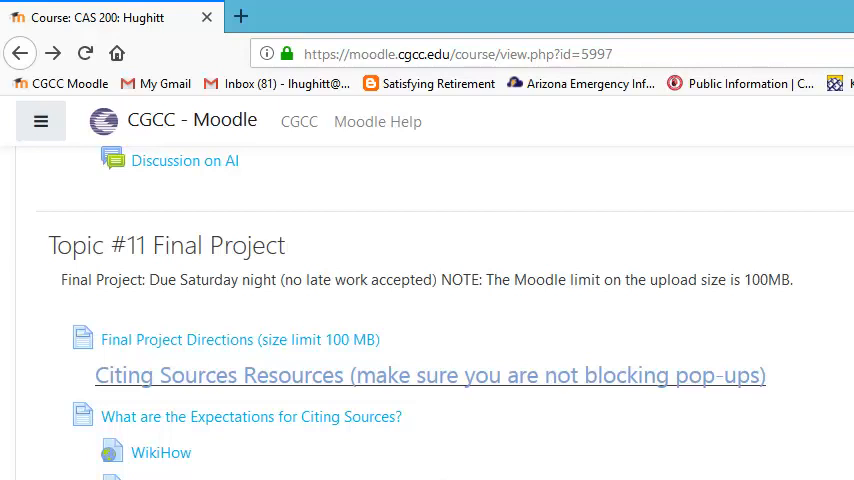
{"action": "mouse_move", "coordinate": [457, 472]}
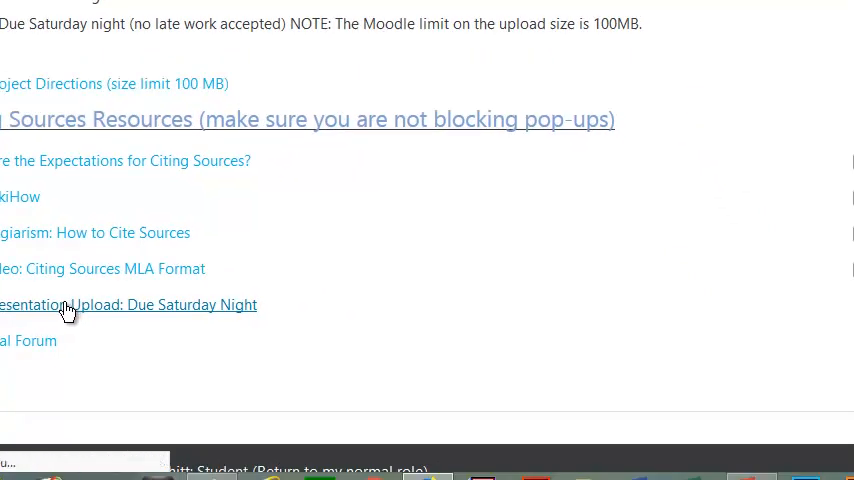
Open 'Final Presentation Upload: Due Saturday Night' and scroll to its submission area
{"action": "left_click", "coordinate": [128, 304]}
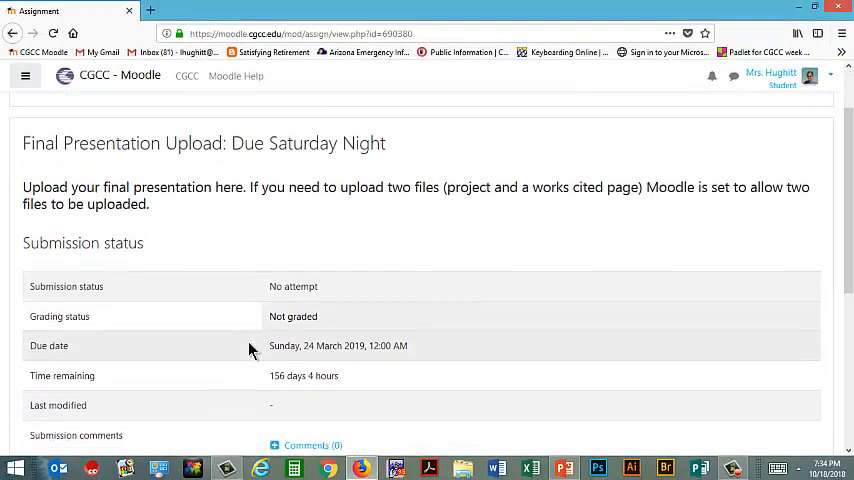
{"action": "scroll", "scroll_direction": "down", "scroll_amount": 3}
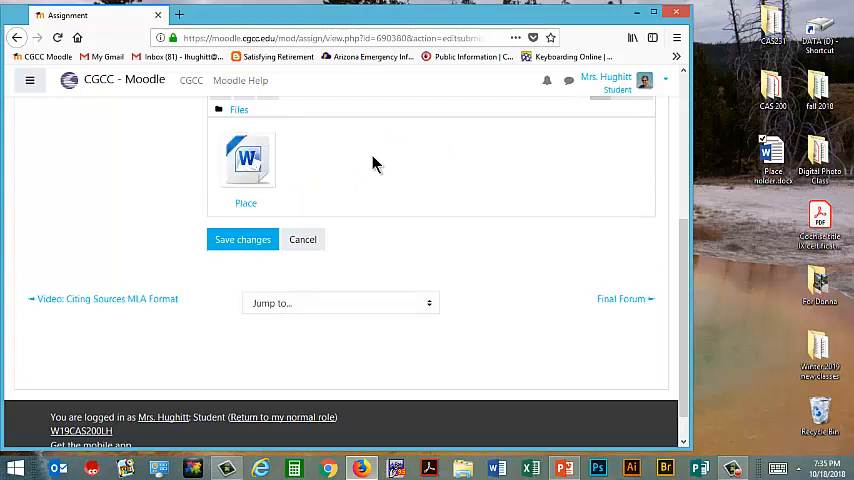
Save the submission with the attached Word file
{"action": "left_click", "coordinate": [242, 239]}
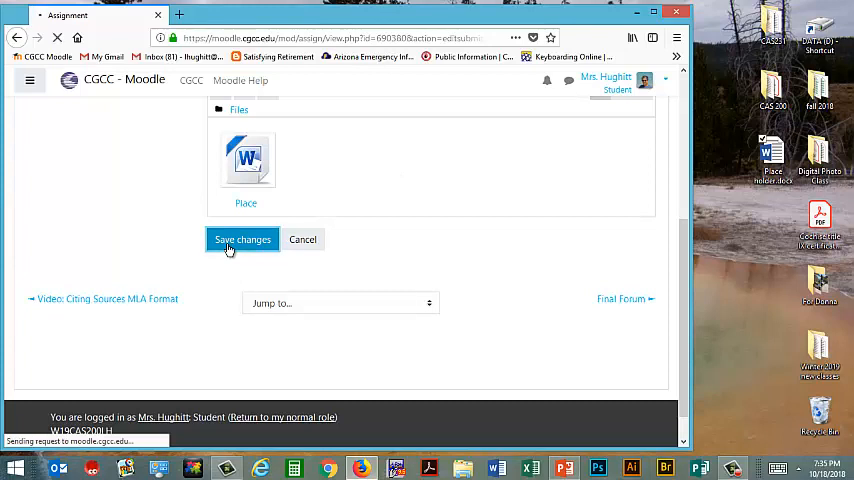
Confirm status is Submitted for grading with Place holder.docx listed under file submissions
{"action": "left_click", "coordinate": [242, 239]}
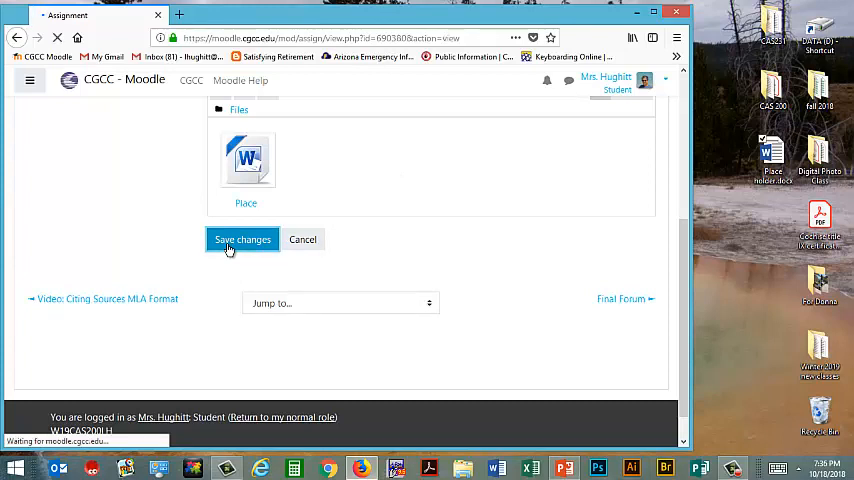
{"action": "left_click", "coordinate": [242, 239]}
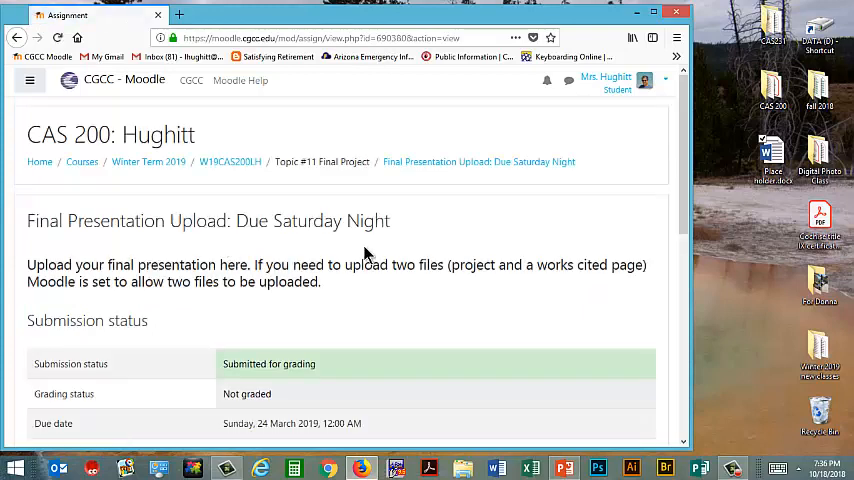
{"action": "scroll", "scroll_direction": "down", "scroll_amount": 3}
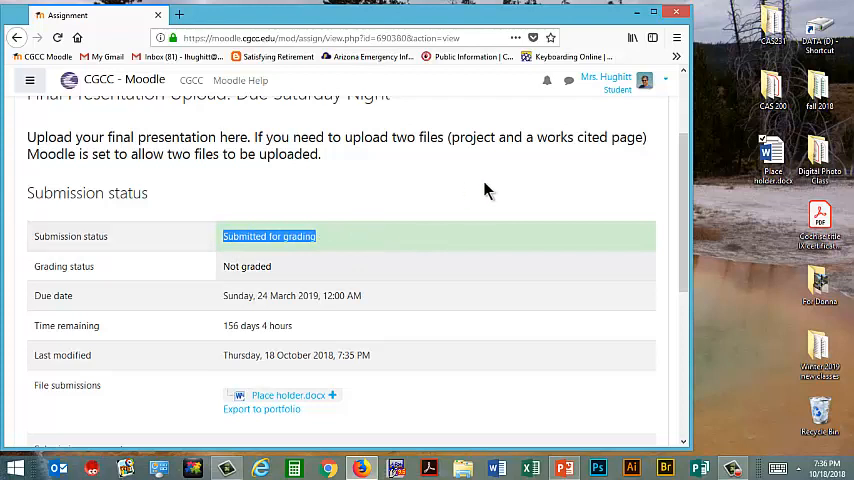
{"action": "scroll", "scroll_direction": "down", "scroll_amount": 3}
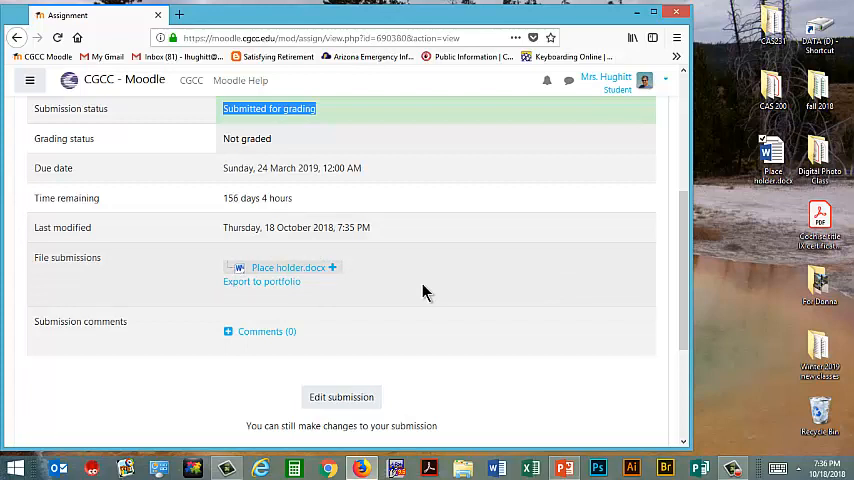
{"action": "scroll", "scroll_direction": "down", "scroll_amount": 3}
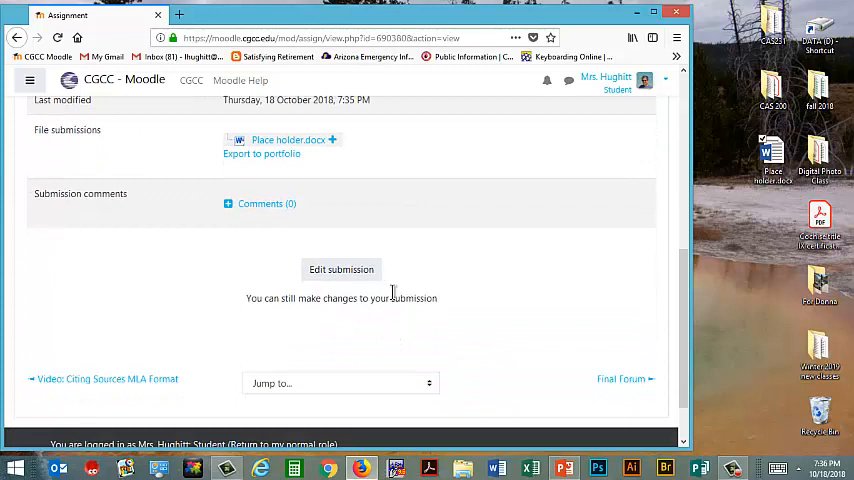
Reopen Edit submission and open the Place holder Word file's details dialog
{"action": "left_click", "coordinate": [341, 269]}
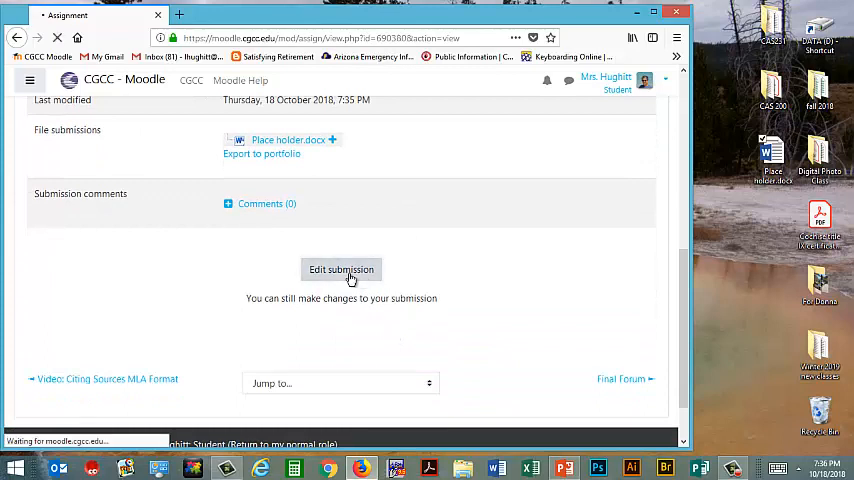
{"action": "left_click", "coordinate": [341, 269]}
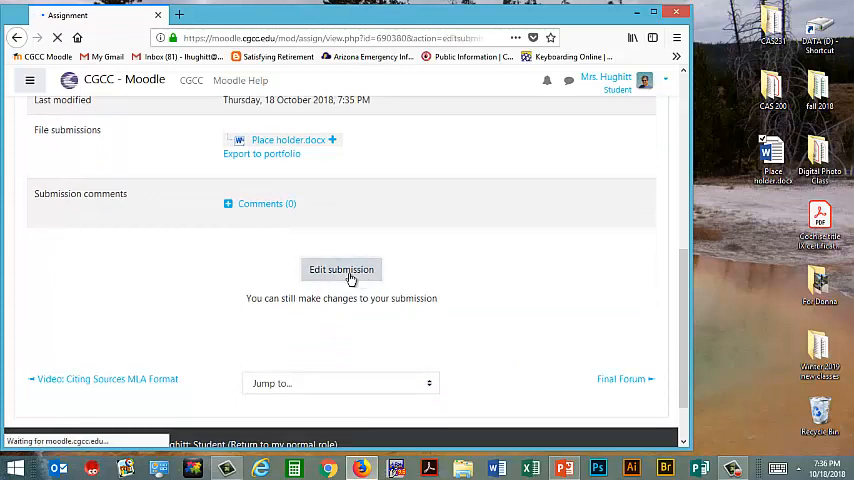
{"action": "left_click", "coordinate": [341, 269]}
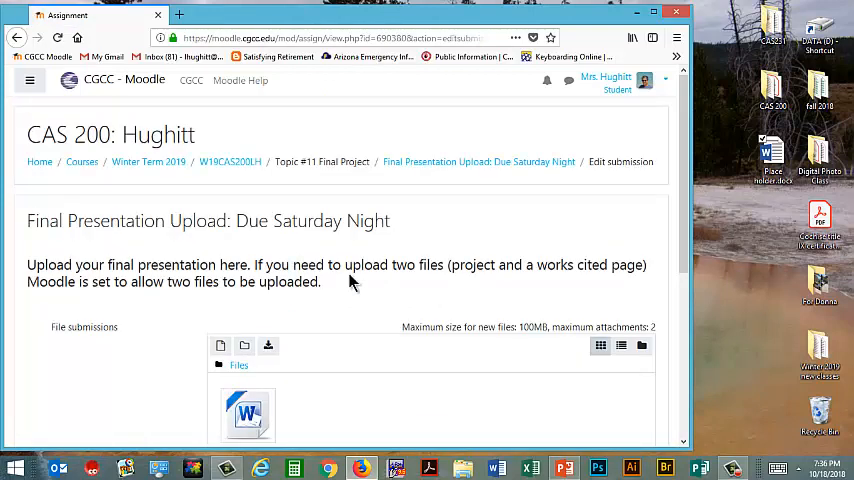
{"action": "scroll", "scroll_direction": "down", "scroll_amount": 3}
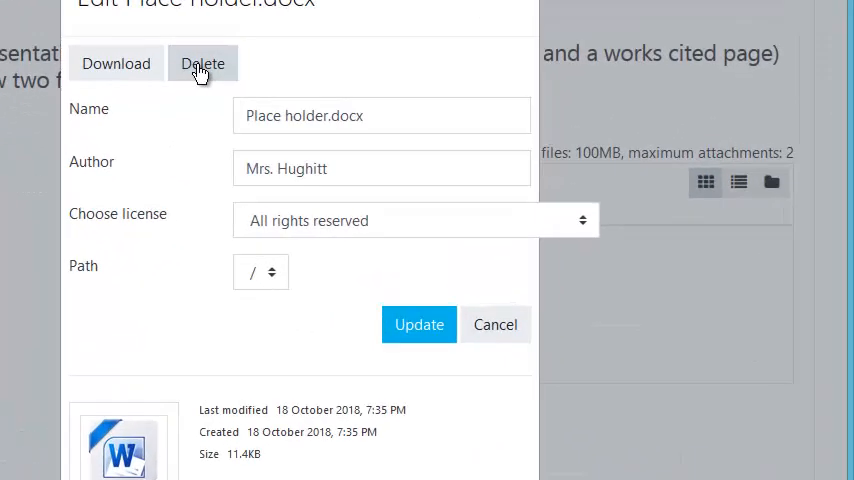
{"action": "left_click", "coordinate": [495, 324]}
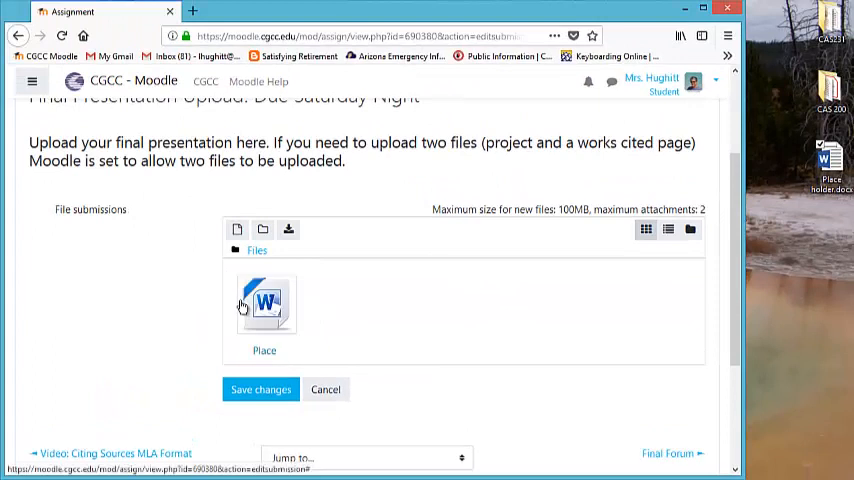
Save the edited Final Presentation Upload submission, returning it to Submitted for grading
{"action": "left_click", "coordinate": [260, 389]}
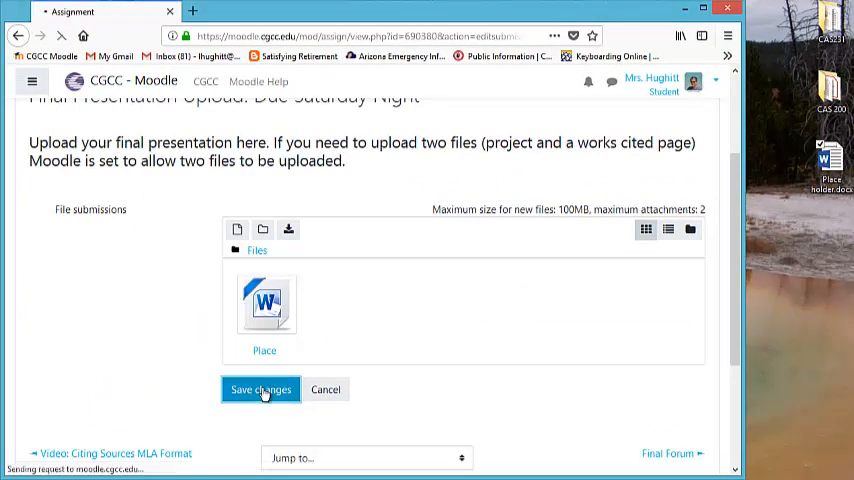
{"action": "left_click", "coordinate": [261, 389]}
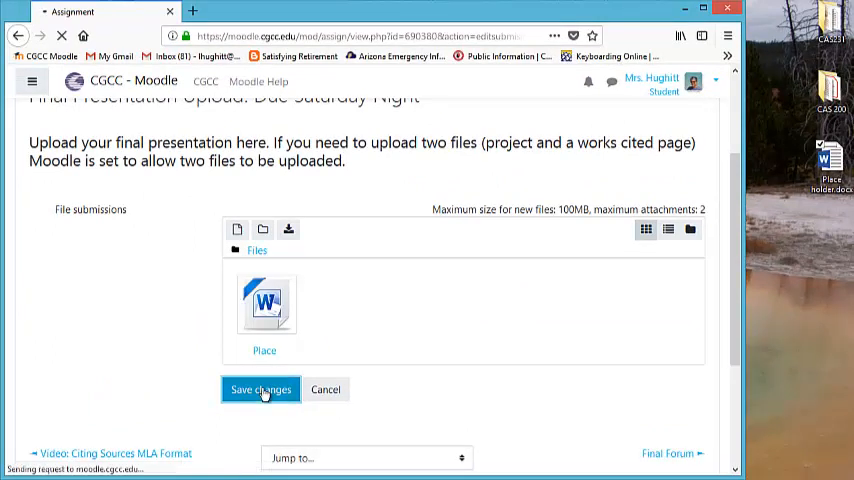
{"action": "left_click", "coordinate": [260, 389]}
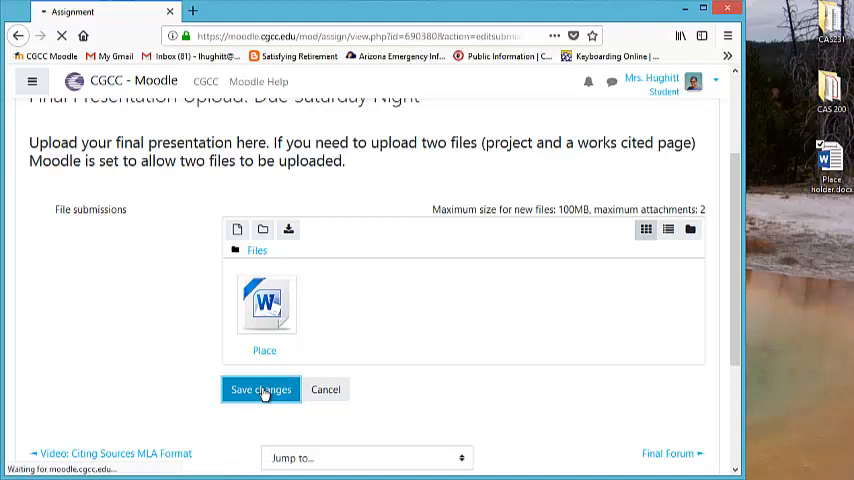
{"action": "left_click", "coordinate": [261, 389]}
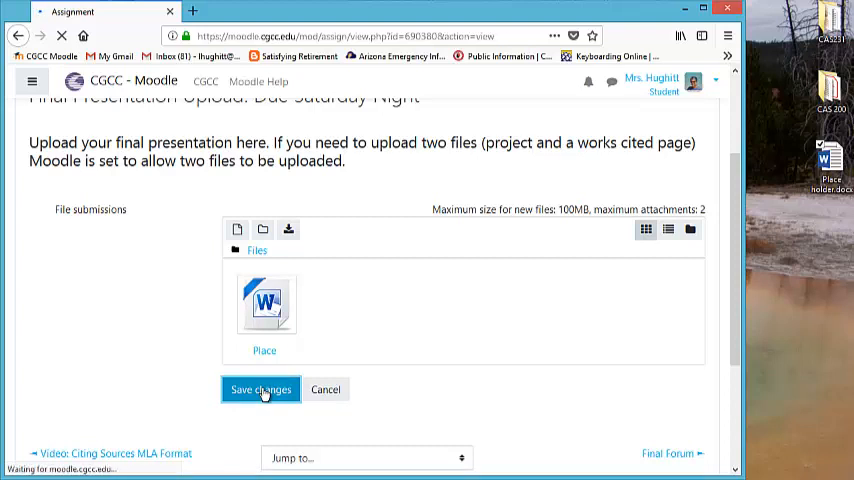
{"action": "left_click", "coordinate": [261, 389]}
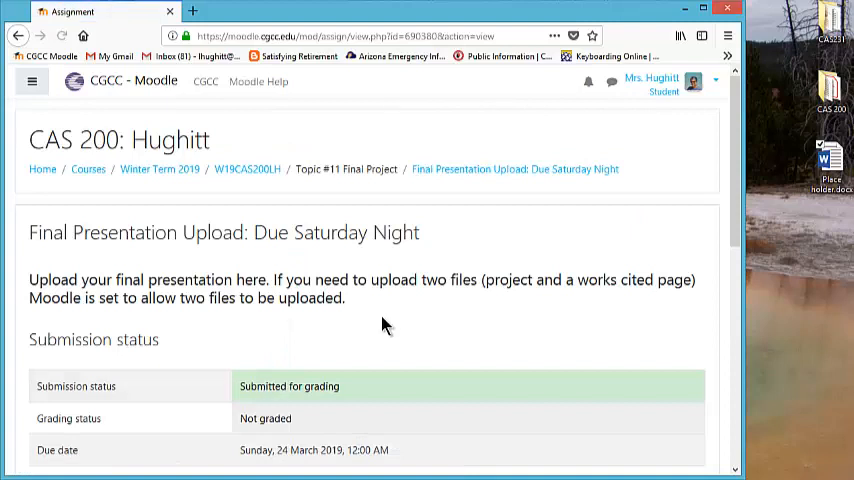
{"action": "scroll", "scroll_direction": "down", "scroll_amount": 3}
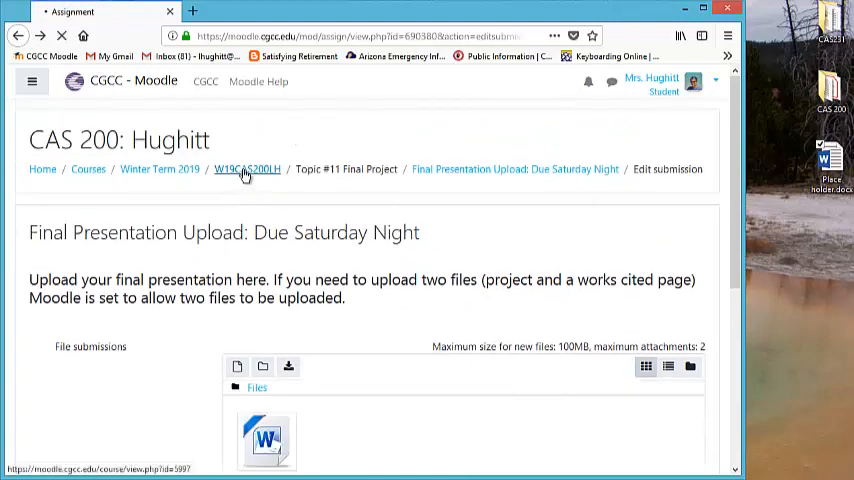
Go to the W19CAS200LH course home page and scroll down to Topic #6 Businesses Trends
{"action": "left_click", "coordinate": [246, 169]}
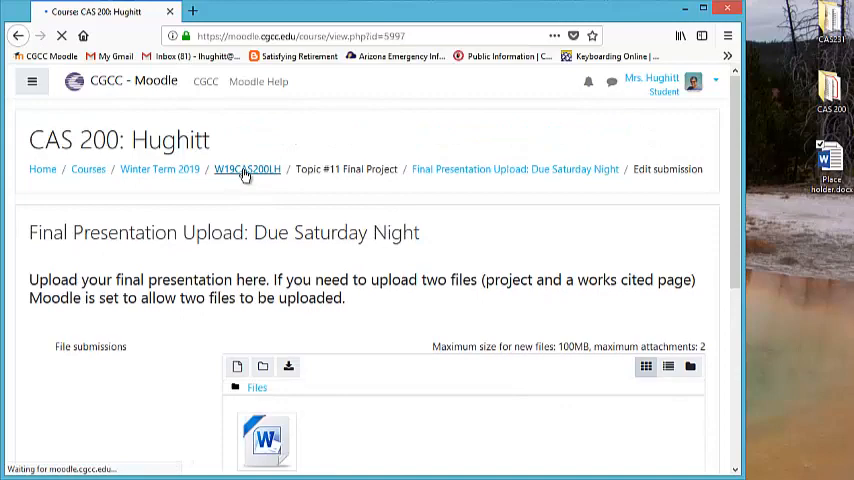
{"action": "left_click", "coordinate": [247, 168]}
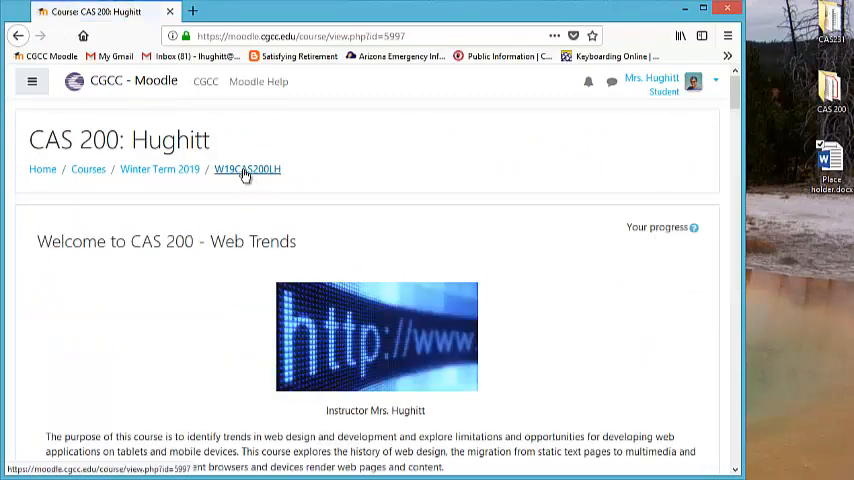
{"action": "scroll", "scroll_direction": "down", "scroll_amount": 3}
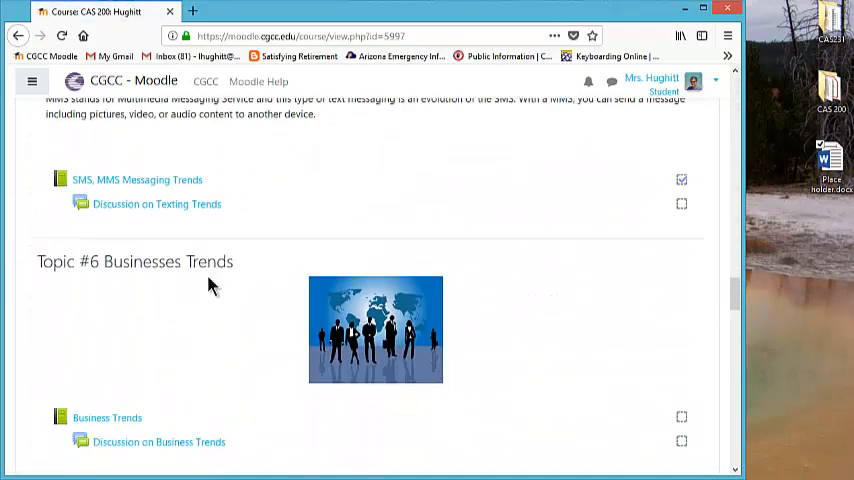